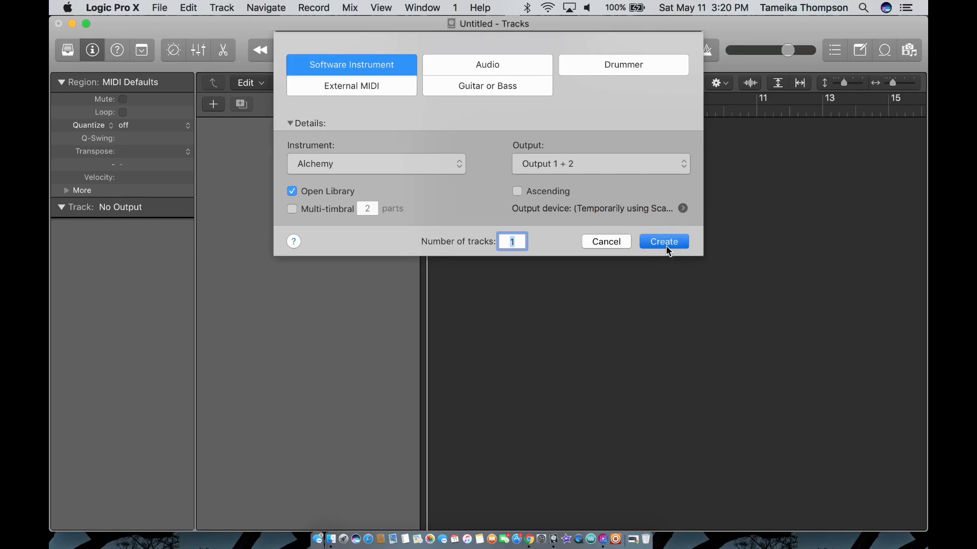
Create a new Software Instrument track, Inst 1, using Alchemy
click(664, 241)
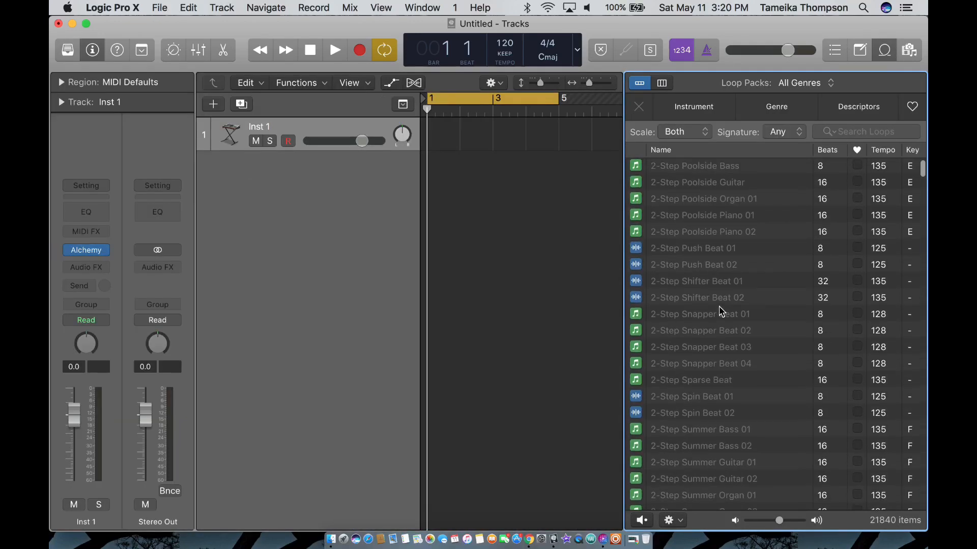
Scroll the Loop Browser and preview loops to find 70s Ballad Piano 03
scroll(down, 3)
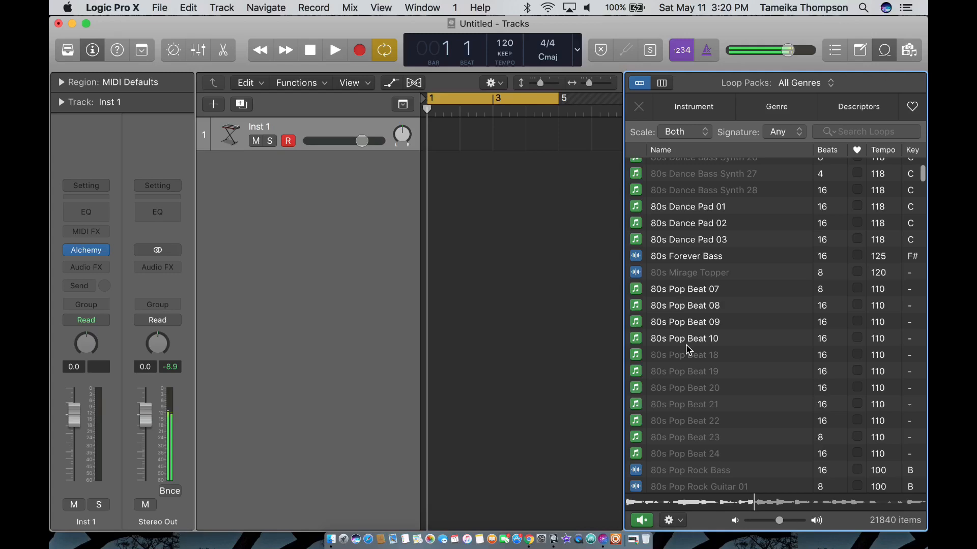
click(334, 50)
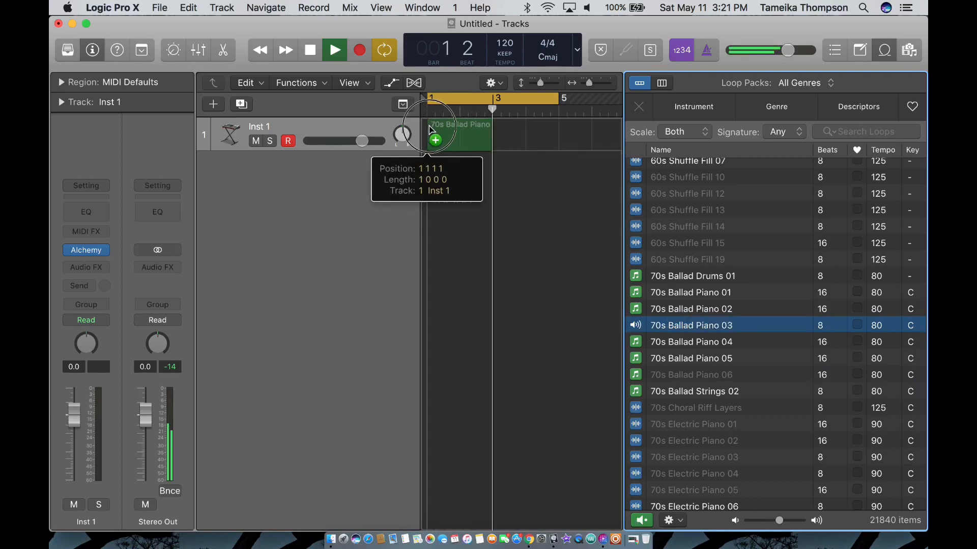
Drop 70s Ballad Piano 03 at bar 1 and open the Alchemy instrument window
drag(691, 325, 460, 133)
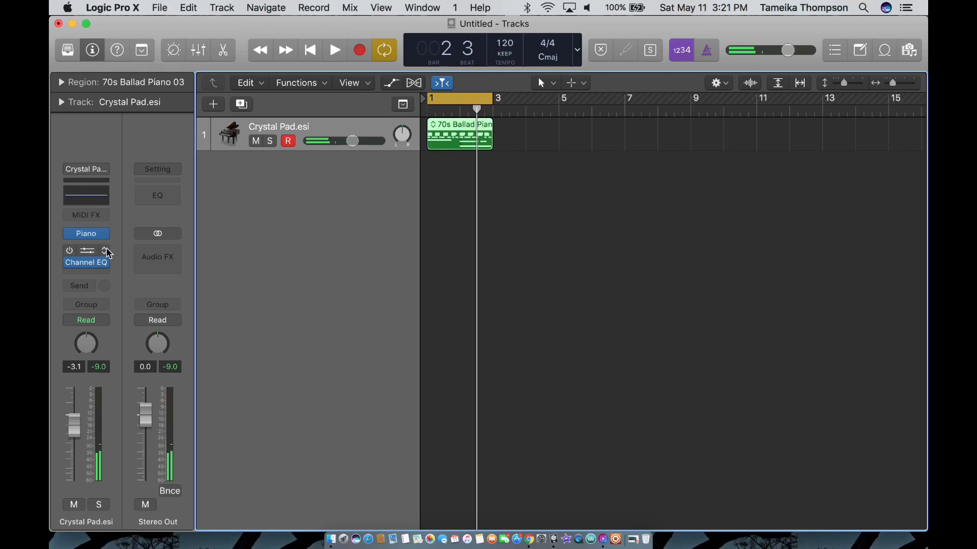
click(86, 233)
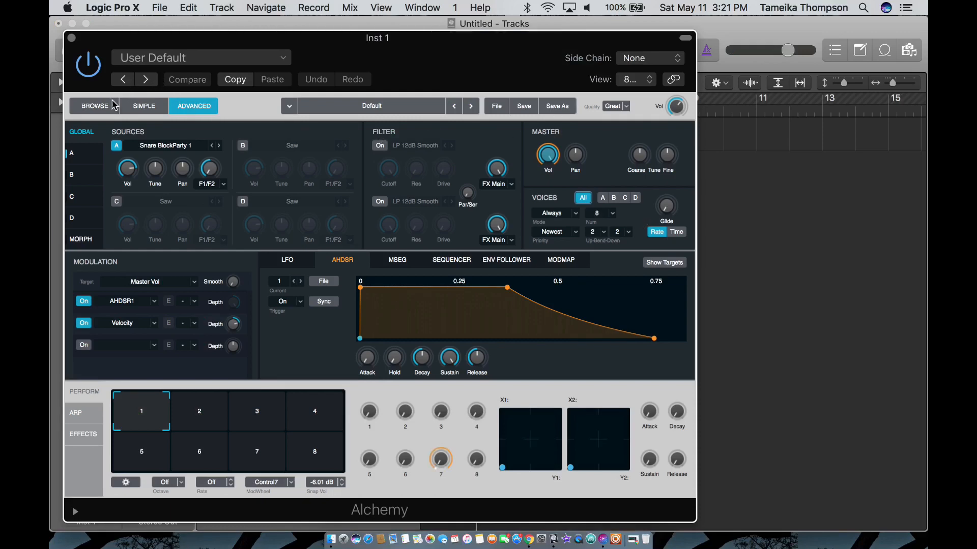
Load Alchemy's 80s Digital Piano preset from Keys > Piano, then close the editor
click(95, 105)
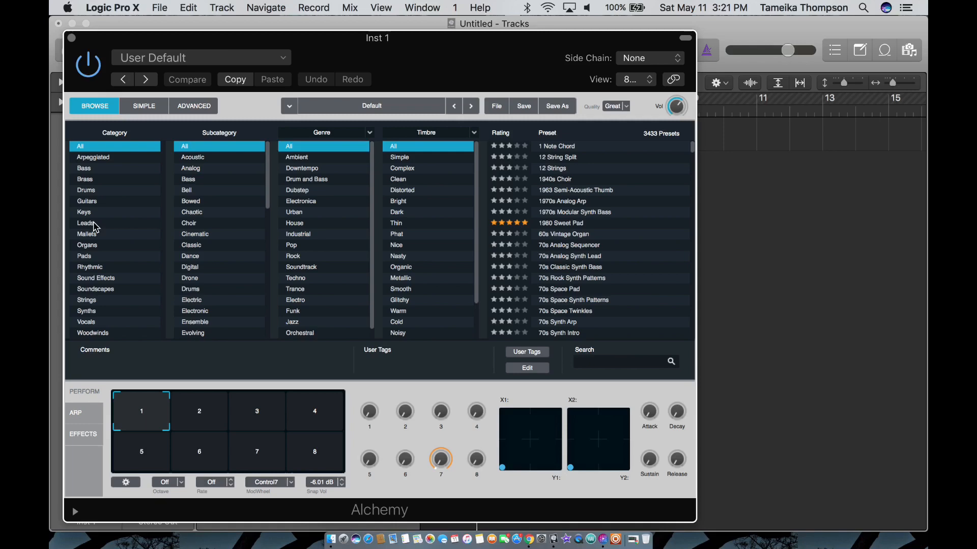
mouse_move(88, 200)
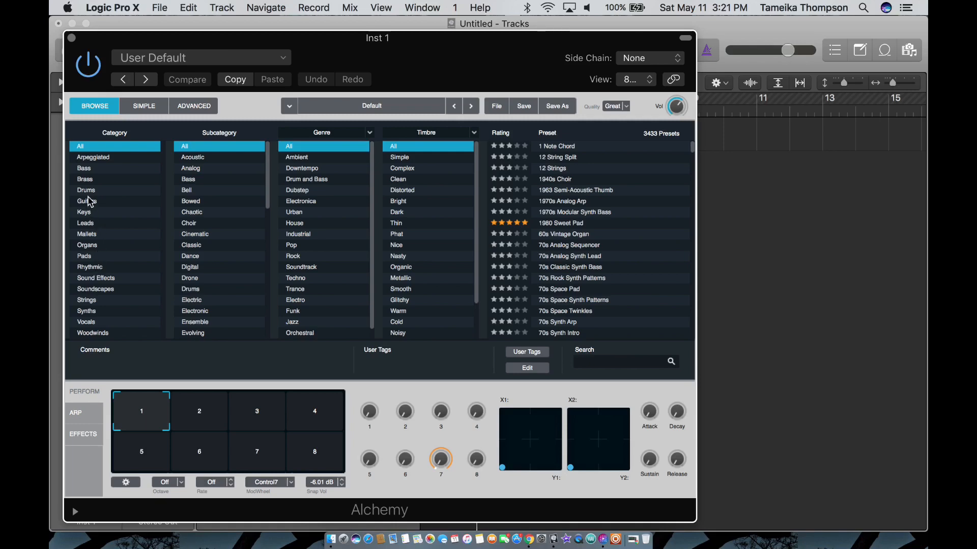
click(83, 212)
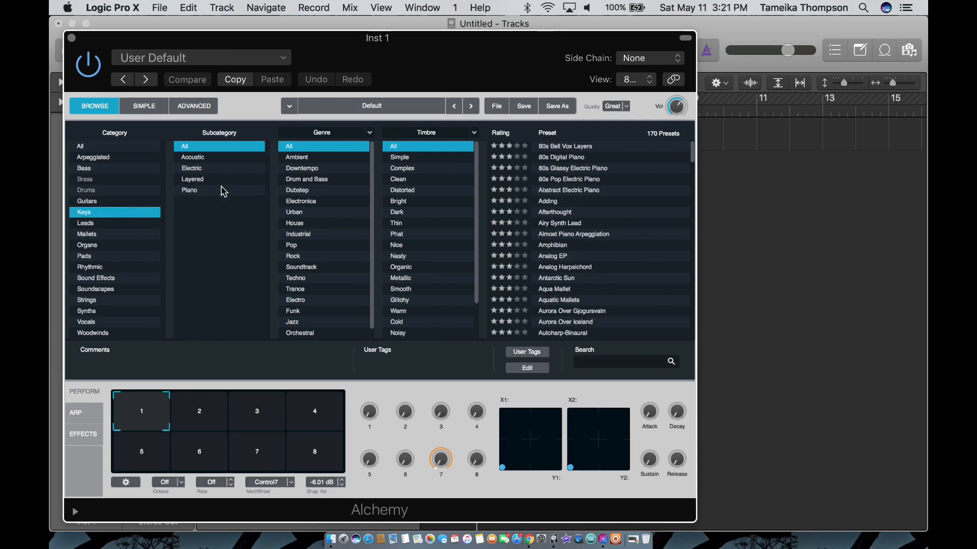
click(189, 190)
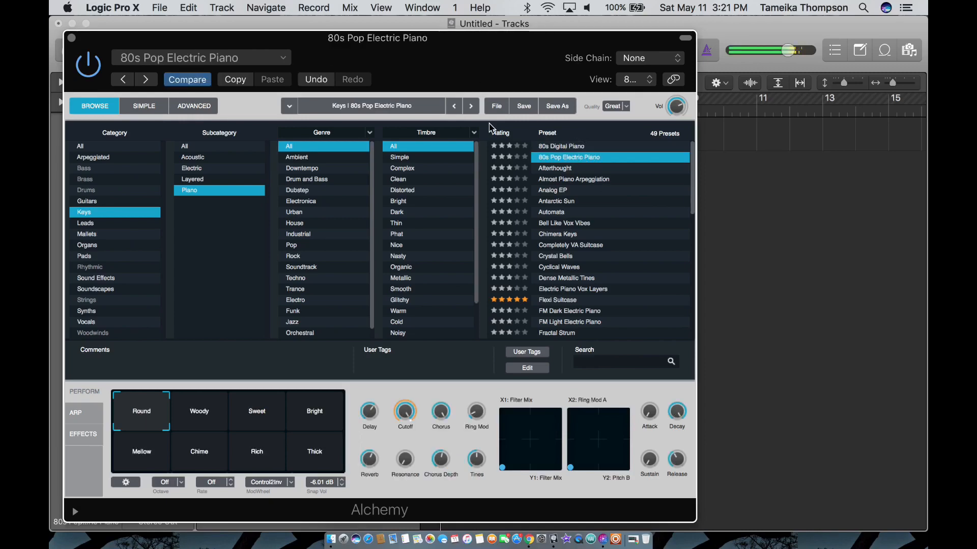
click(560, 146)
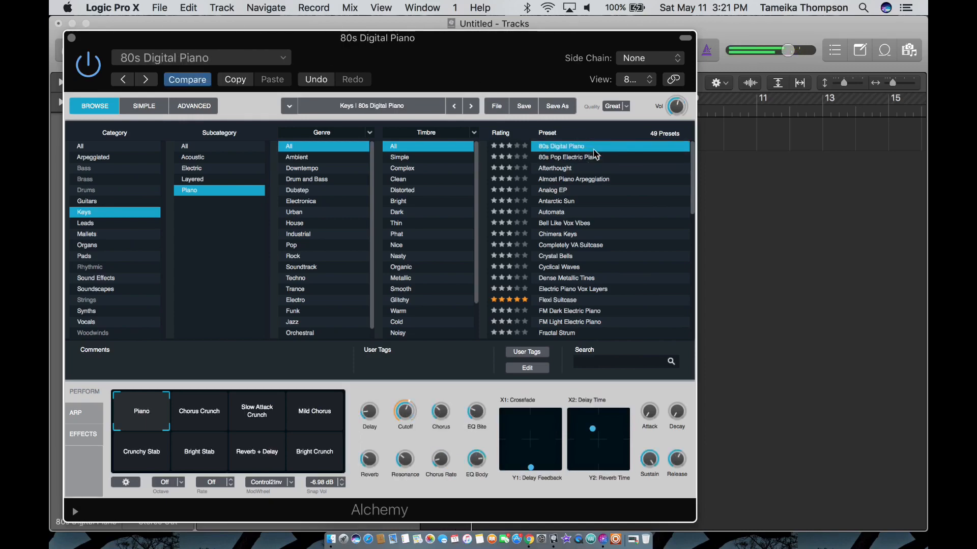
mouse_move(584, 189)
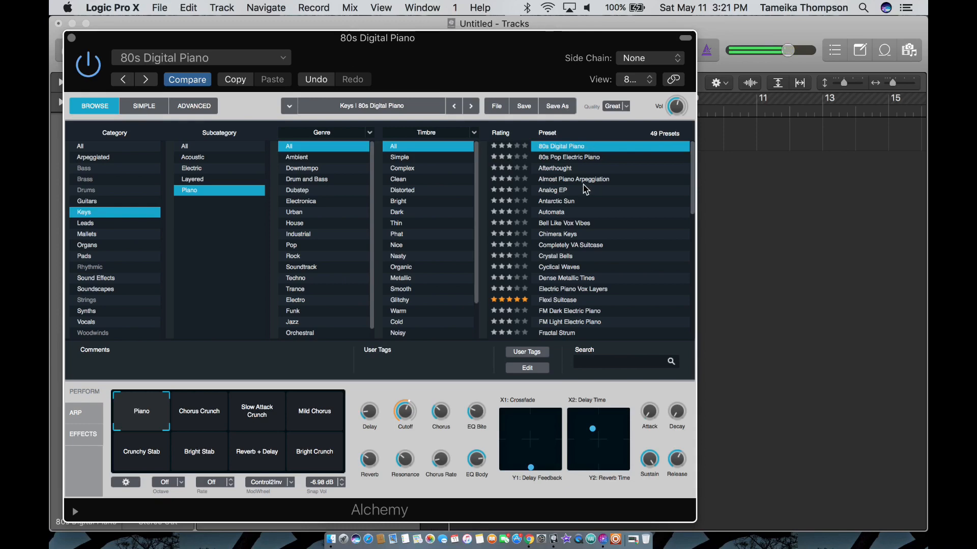
click(199, 451)
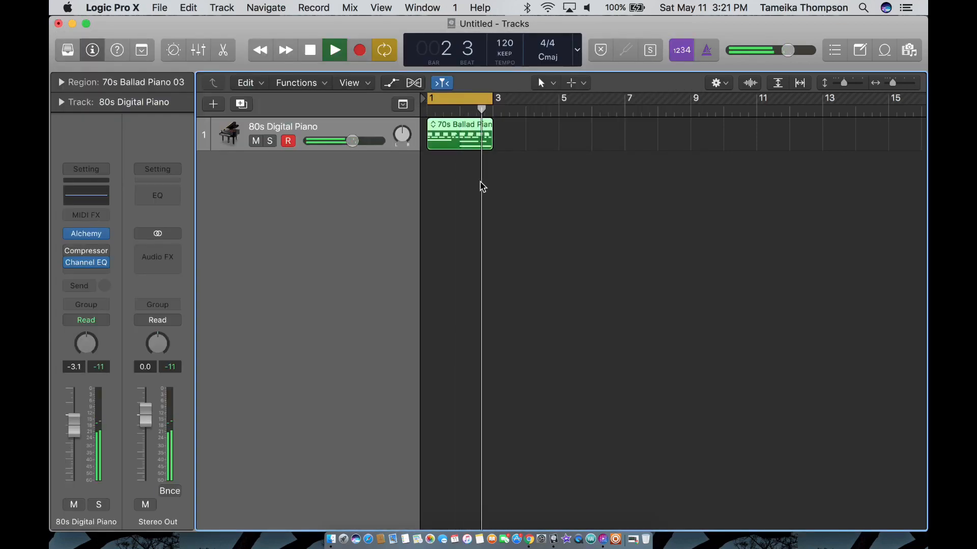
Select the 70s Ballad Piano 03 region to bring up its region commands
click(310, 50)
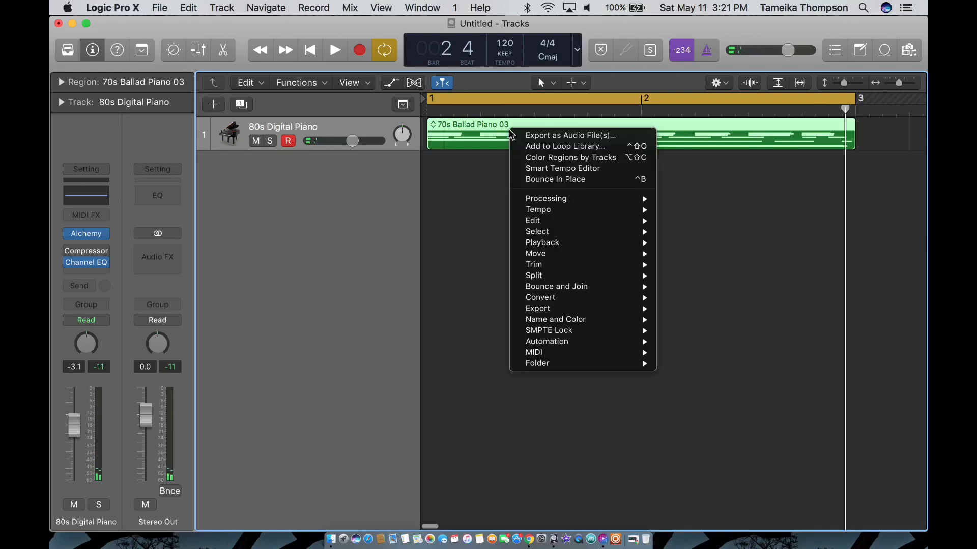
mouse_move(534, 352)
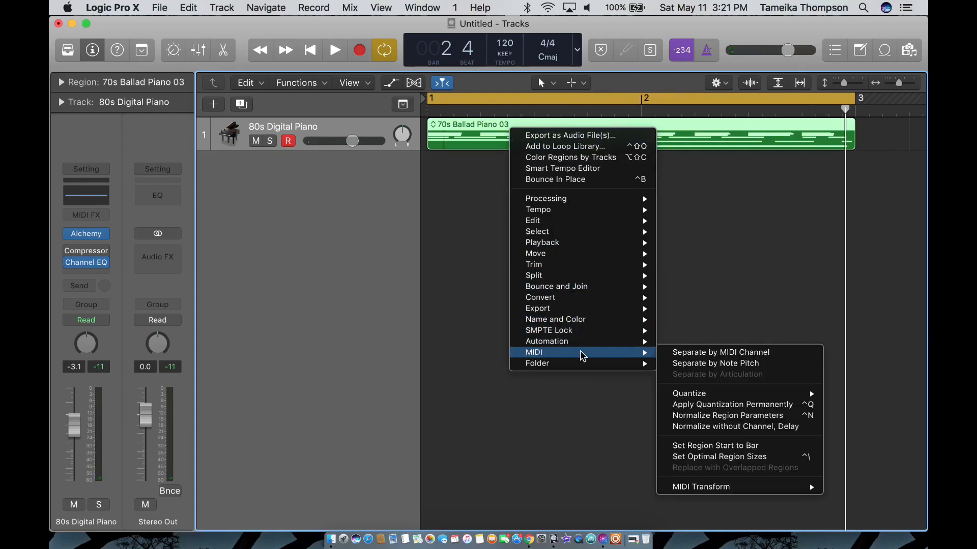
mouse_move(700, 487)
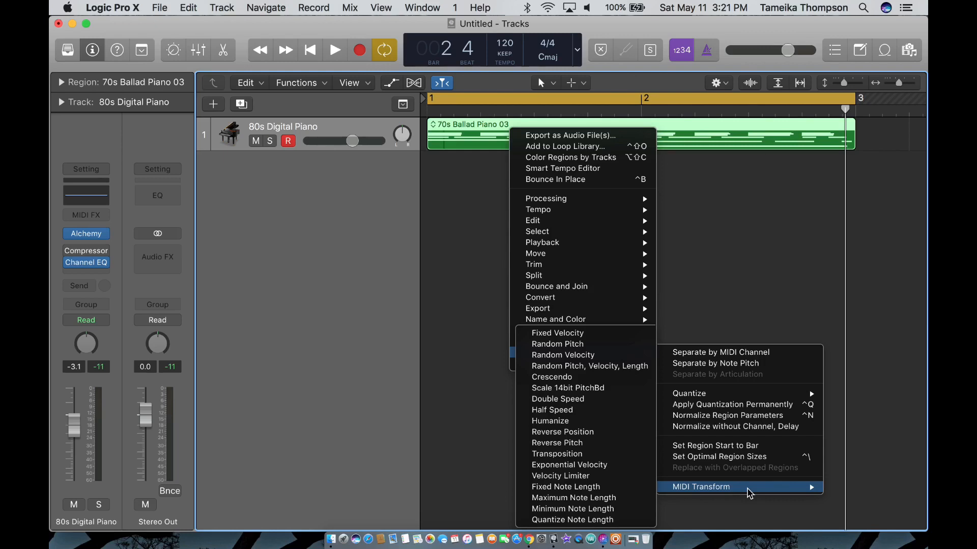
mouse_move(601, 410)
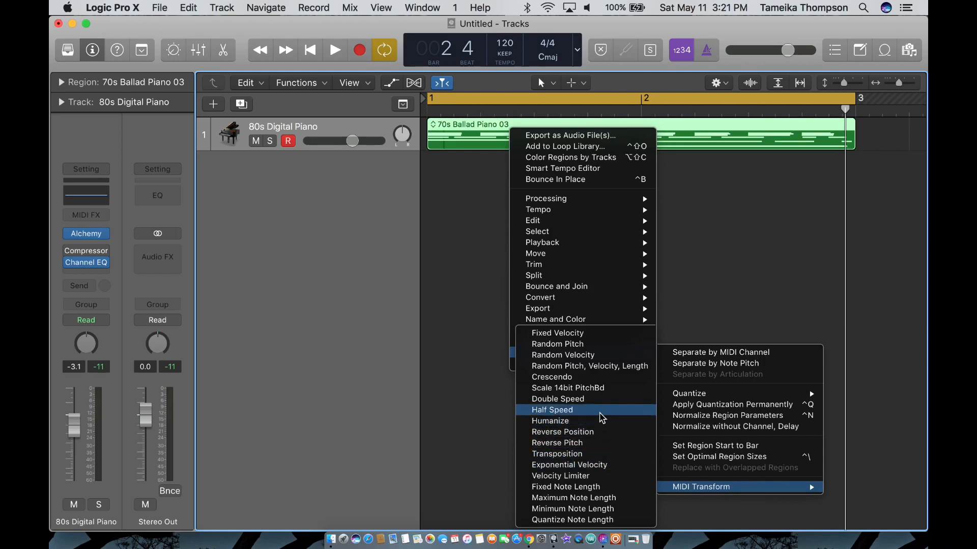
mouse_move(558, 333)
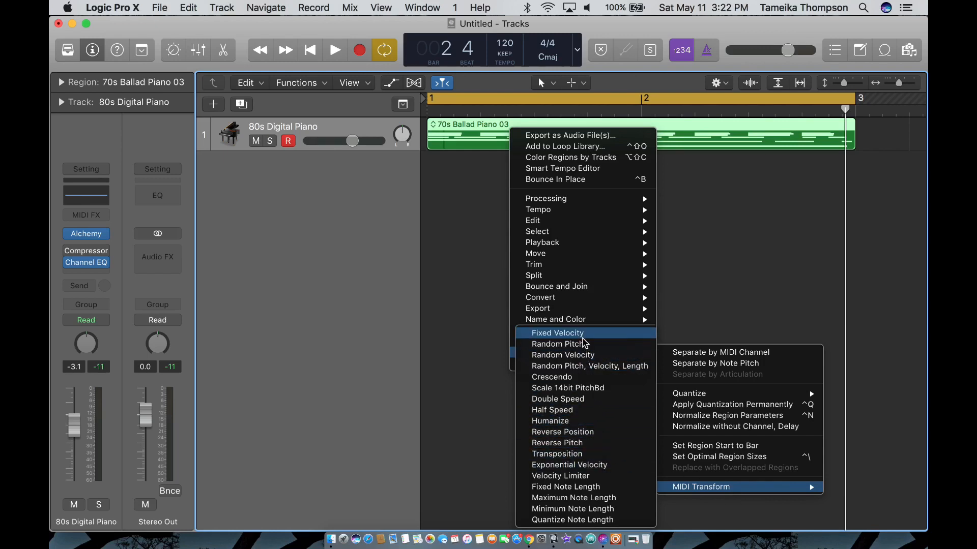
mouse_move(560, 344)
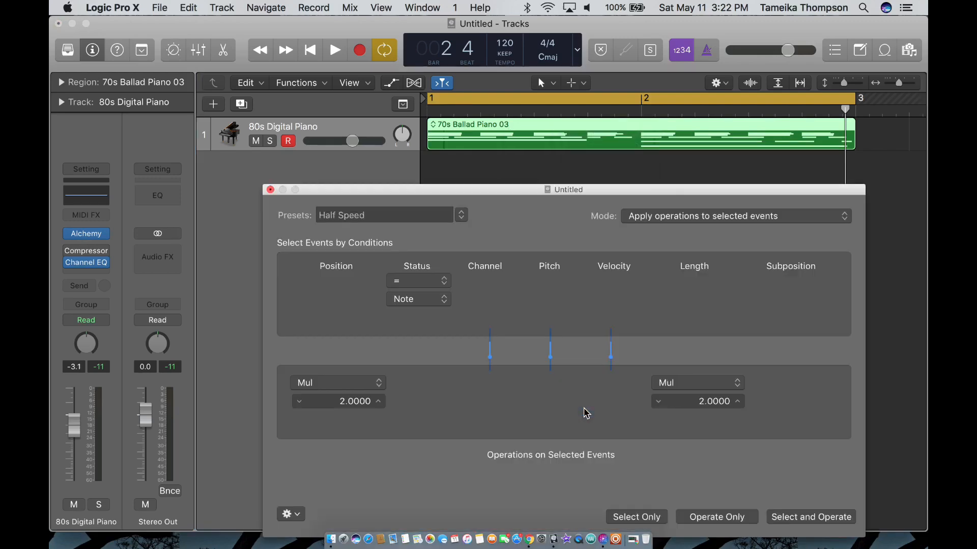
mouse_move(707, 192)
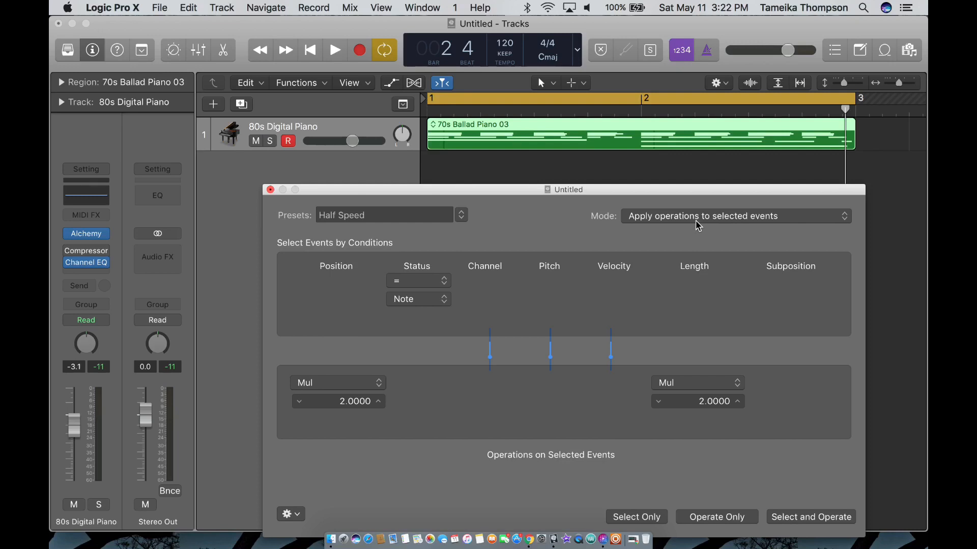
mouse_move(414, 288)
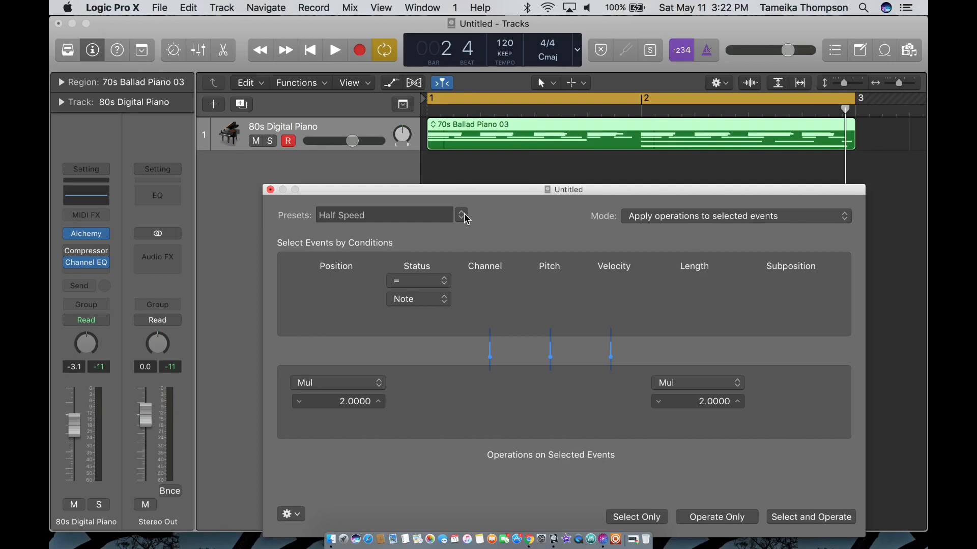
Play and stop the original piano loop before editing the transform conditions
click(333, 49)
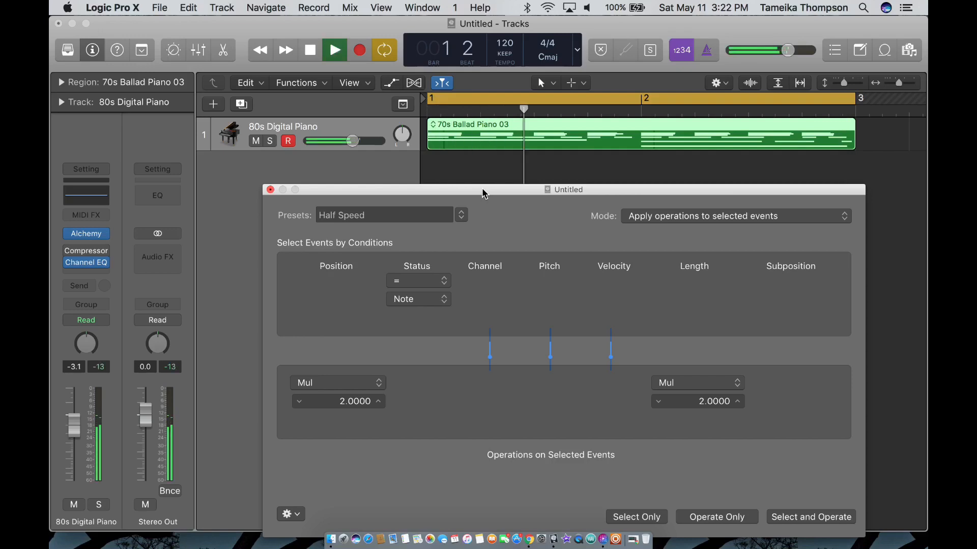
click(334, 50)
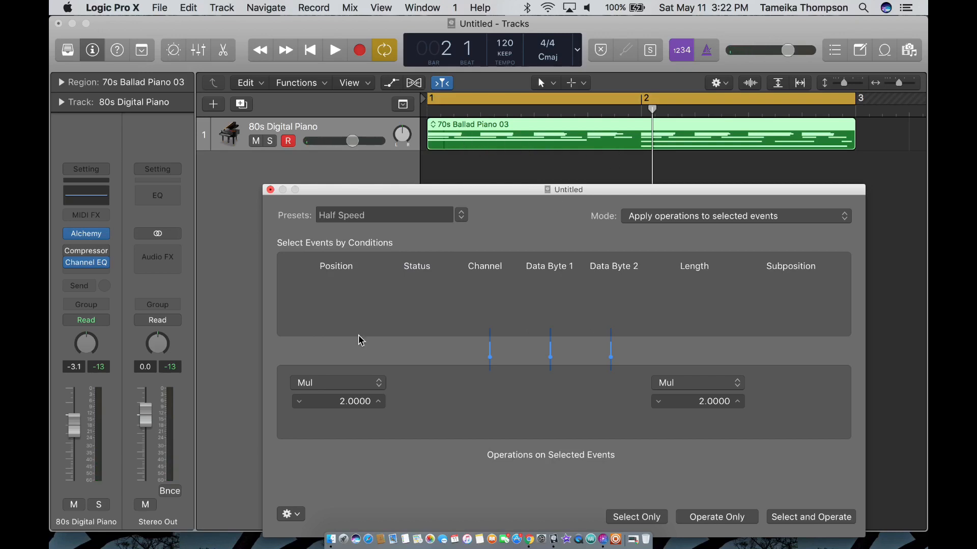
mouse_move(324, 399)
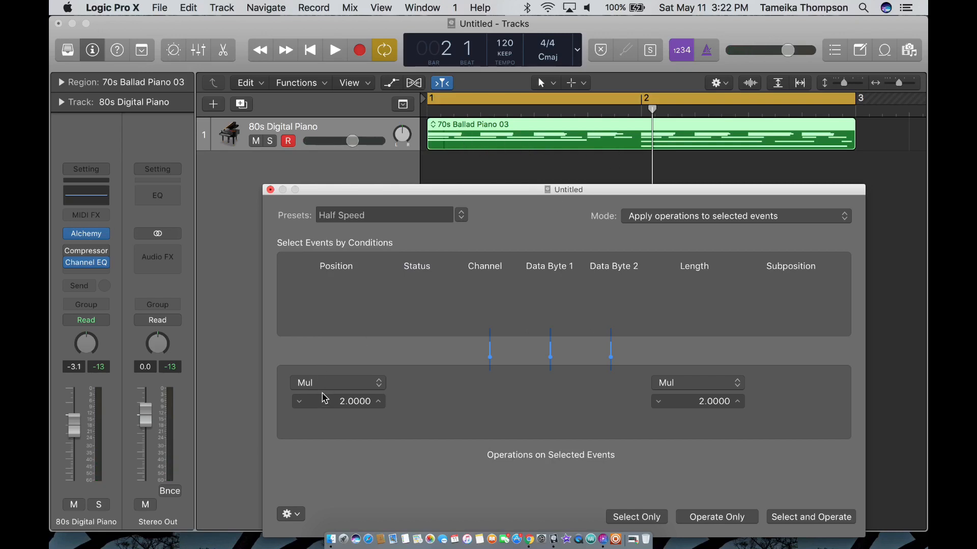
mouse_move(696, 455)
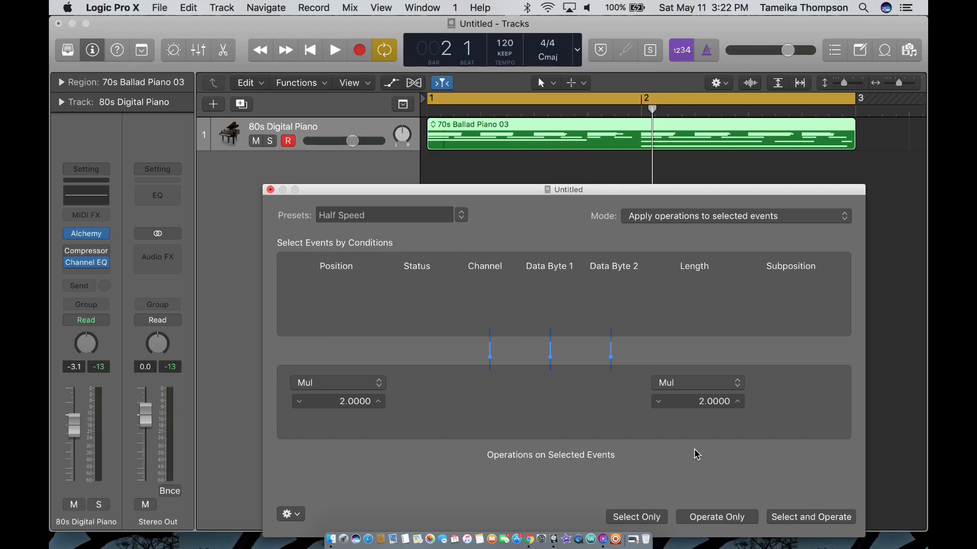
Apply the Half Speed transform with Select and Operate, then play back the slowed loop
click(811, 517)
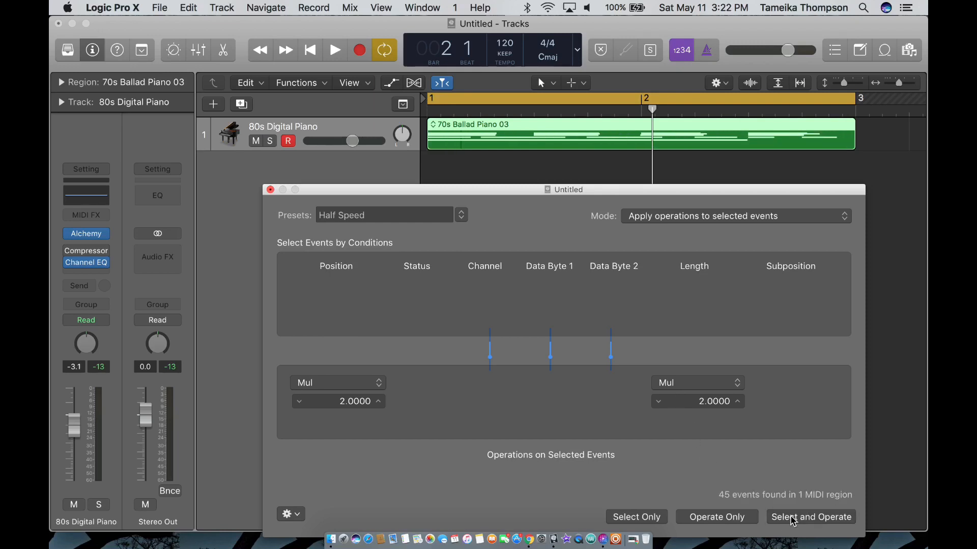
click(335, 49)
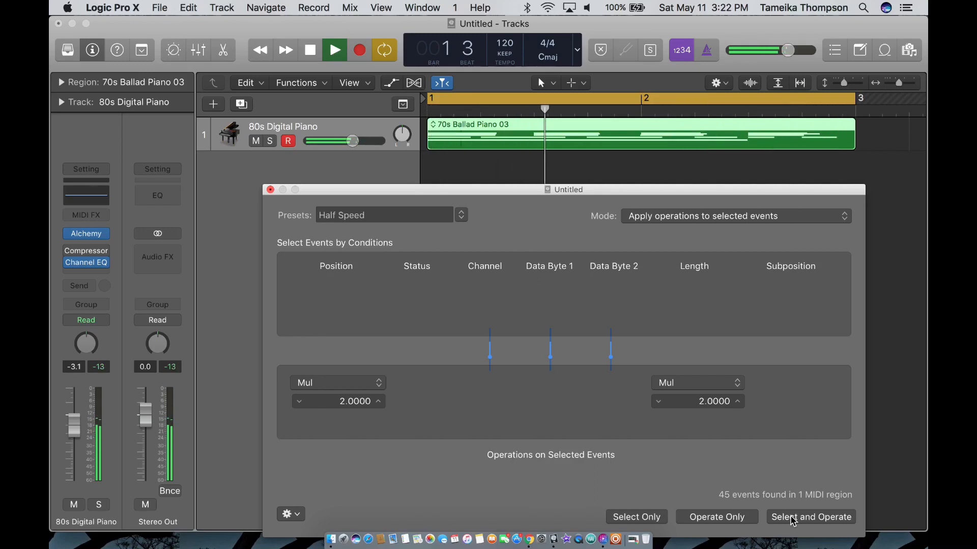
click(334, 50)
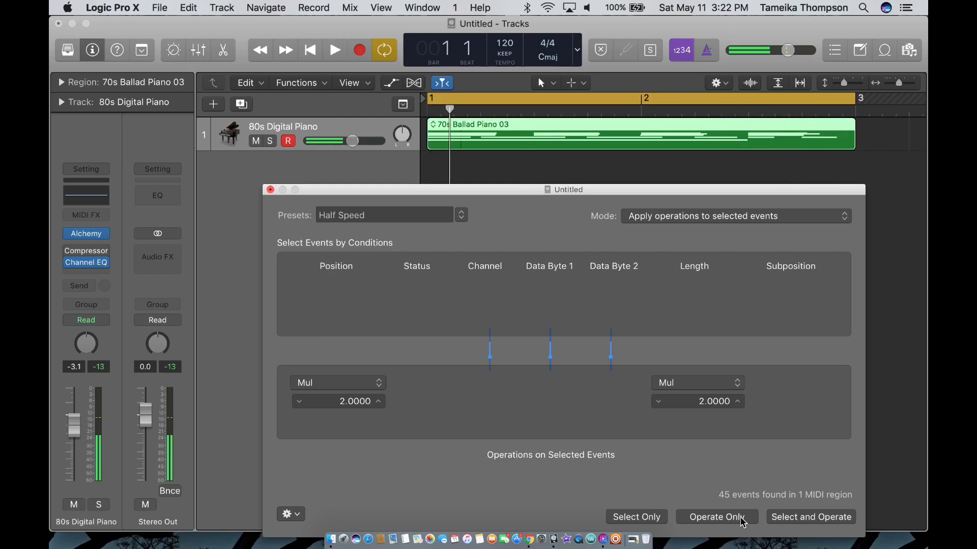
Apply Operate Only for a second pass, undo it, and play the result
click(716, 516)
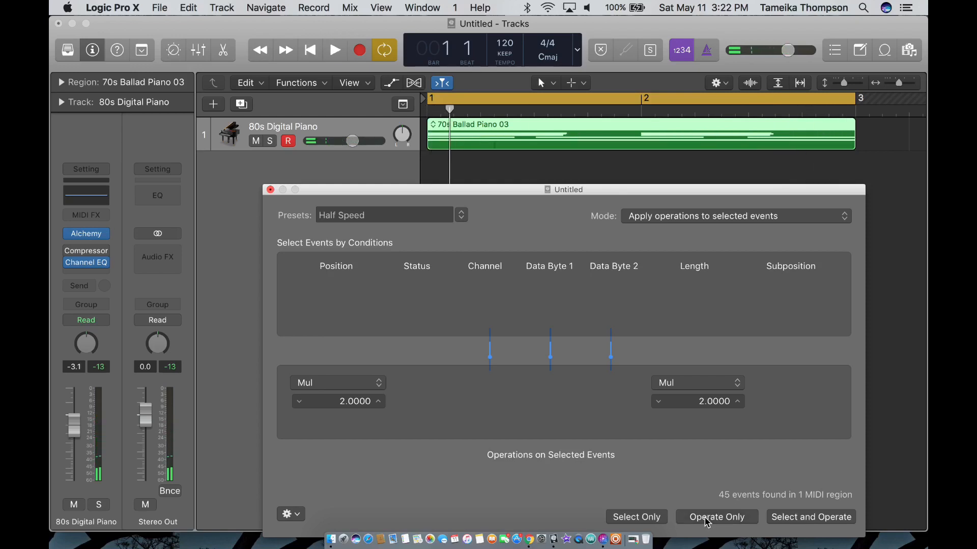
click(333, 50)
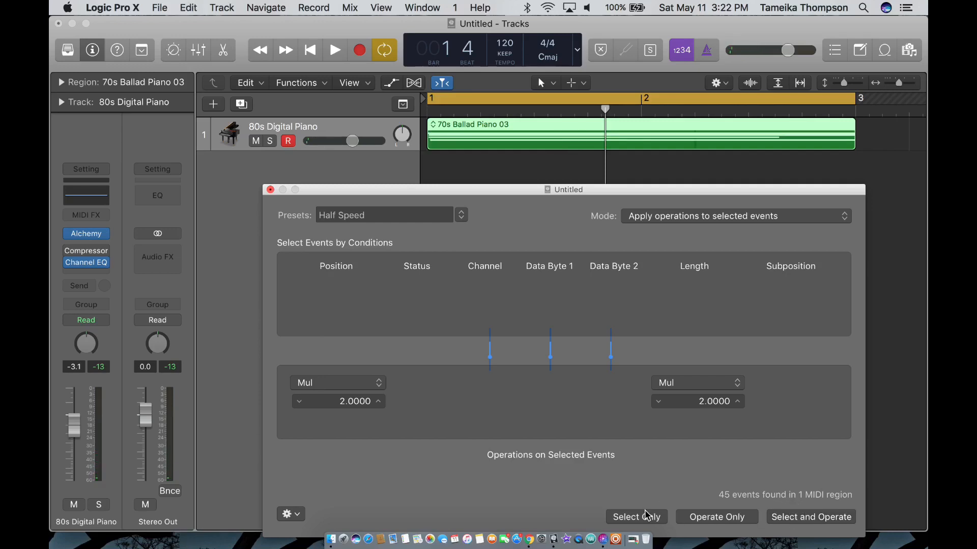
click(334, 50)
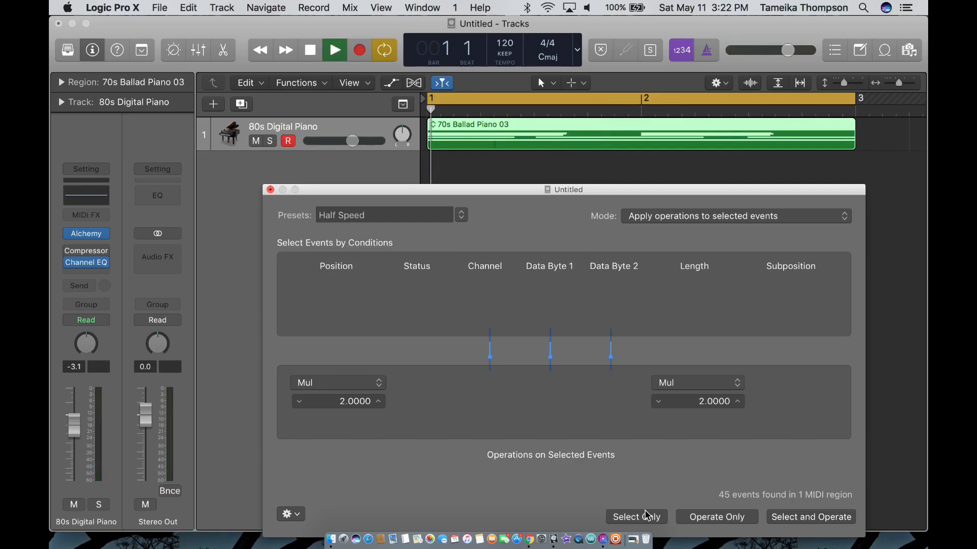
click(334, 49)
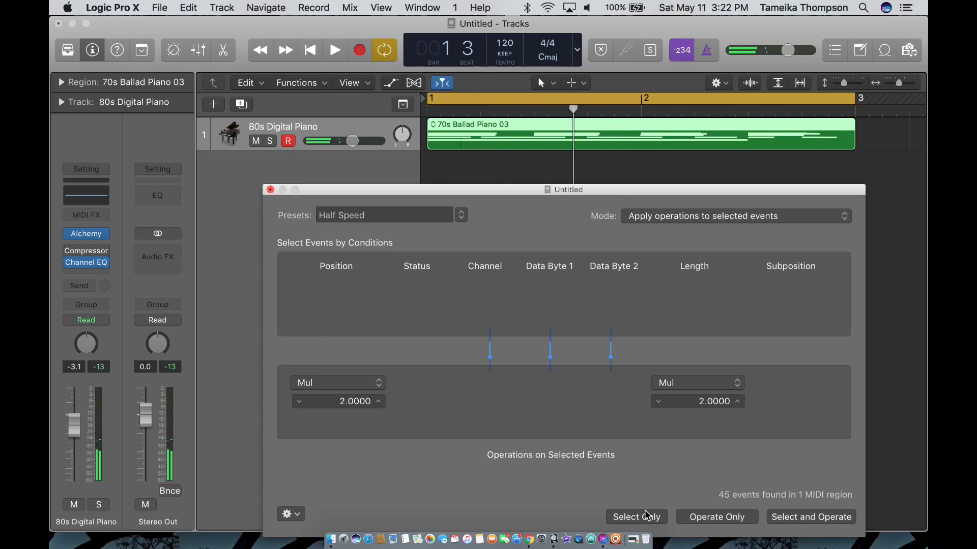
click(333, 49)
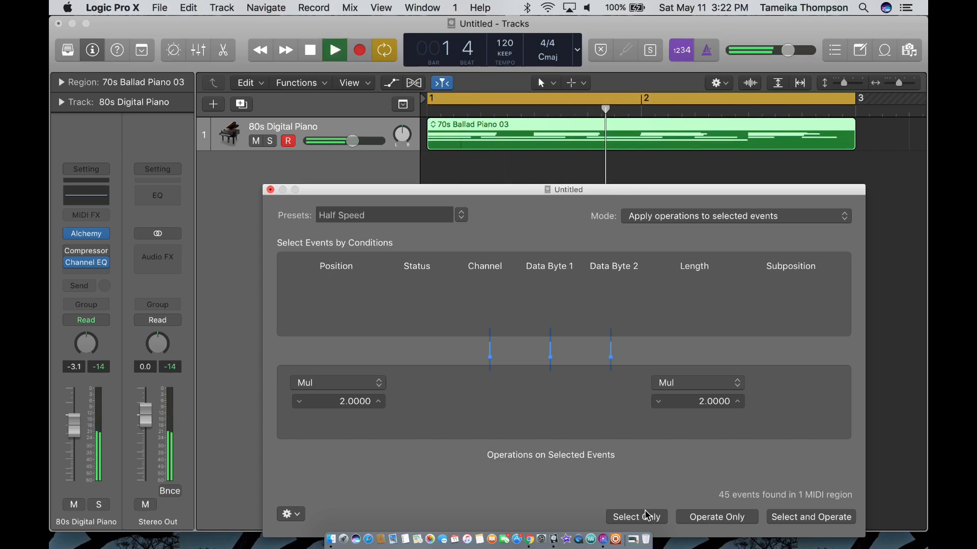
click(333, 49)
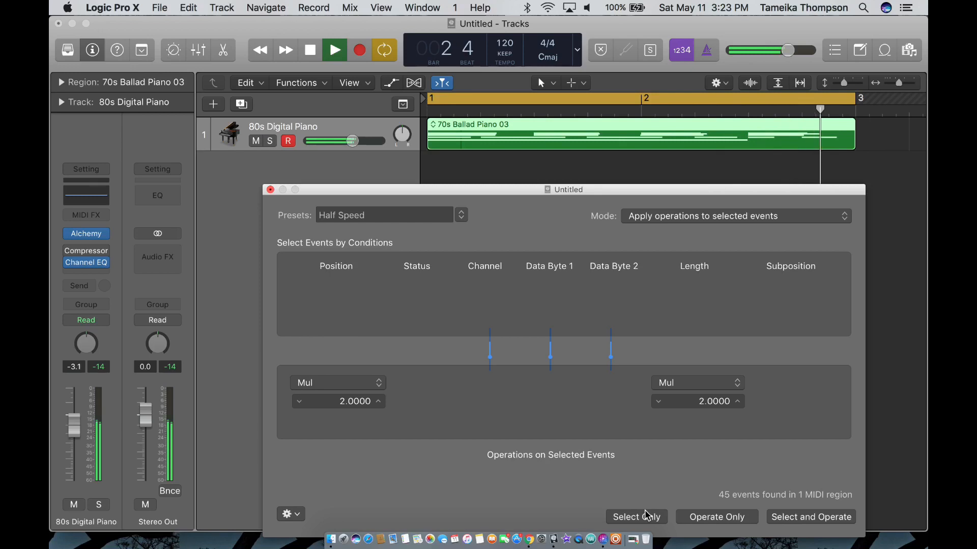